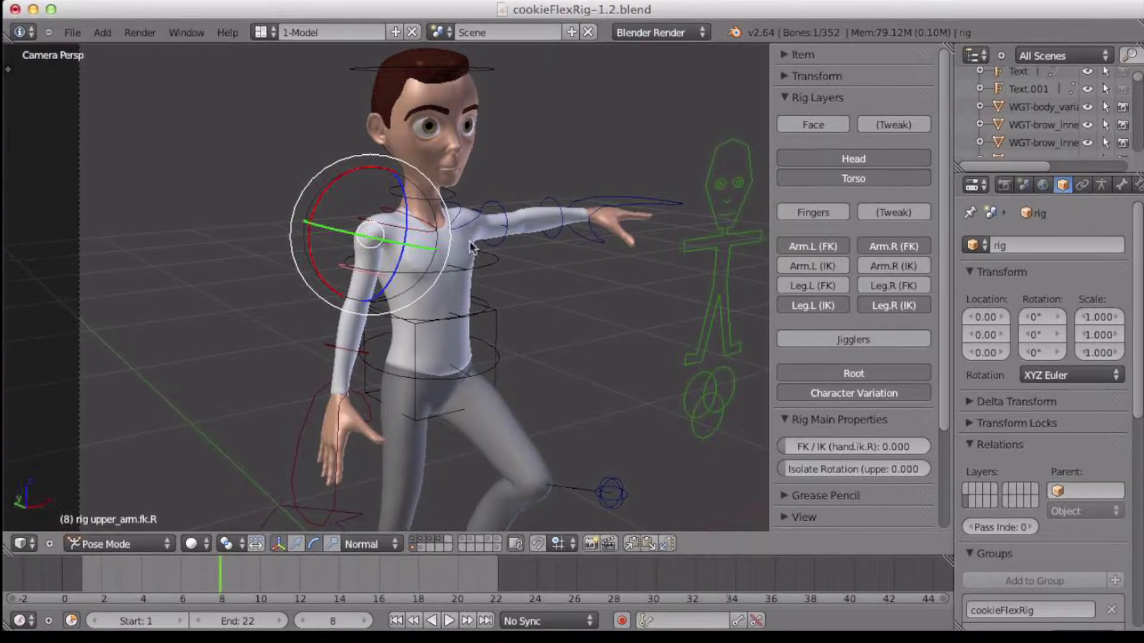
{"action": "mouse_move", "coordinate": [343, 244]}
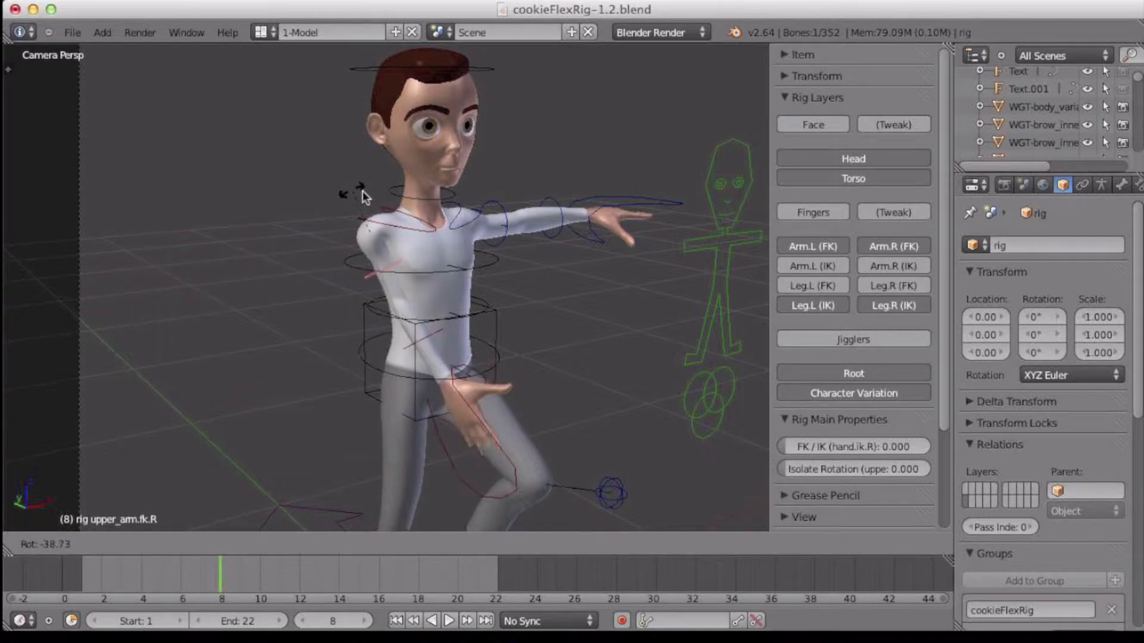
Lower the right upper arm, bend the forearm across the chest, tilt the head and move the right foot
{"action": "left_click", "coordinate": [368, 248]}
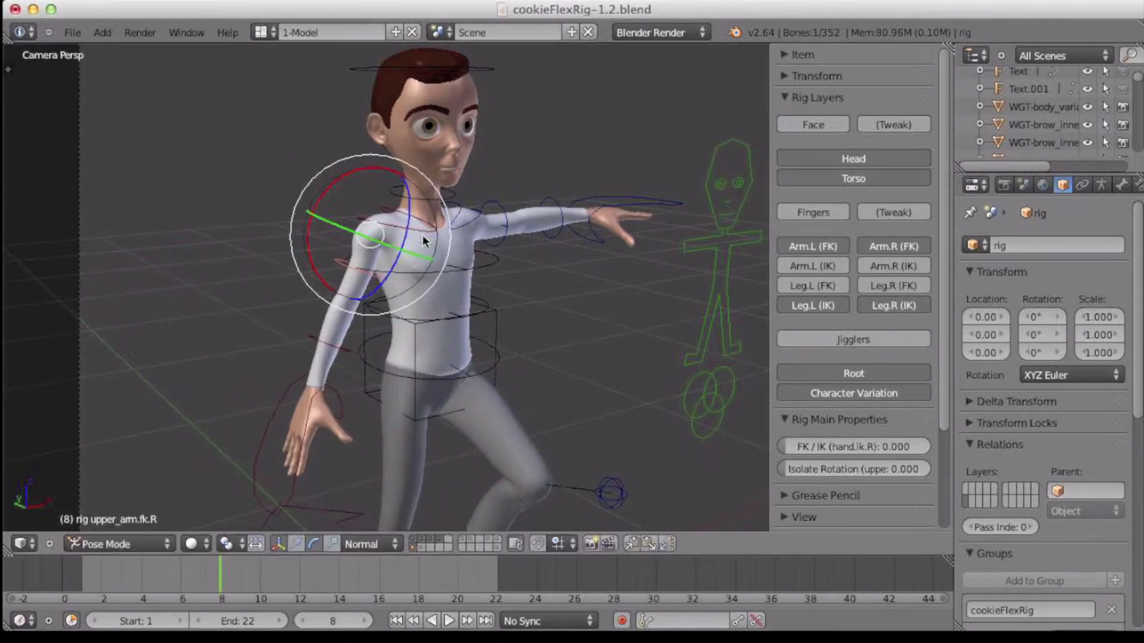
{"action": "left_click", "coordinate": [343, 357]}
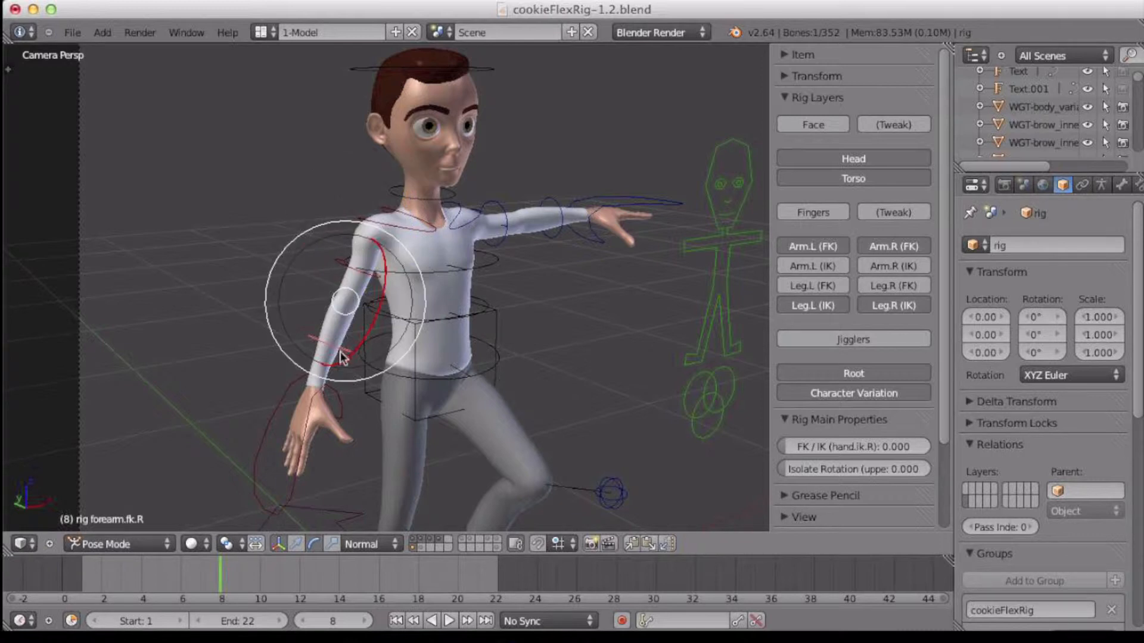
{"action": "left_click_drag", "start_coordinate": [343, 358], "coordinate": [397, 280]}
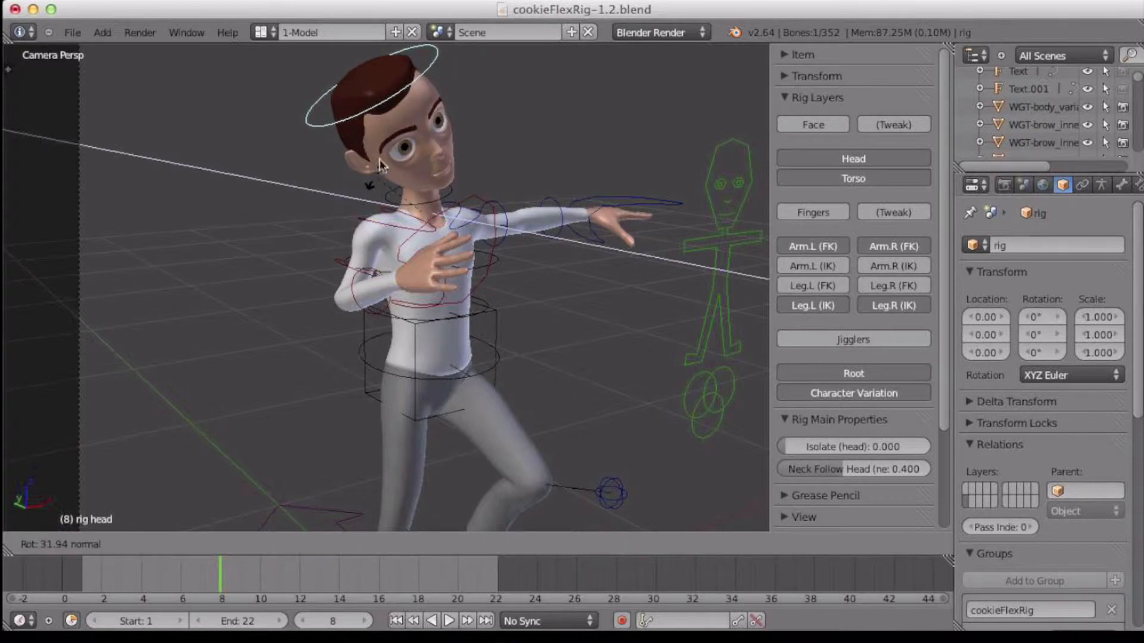
{"action": "left_click", "coordinate": [380, 165]}
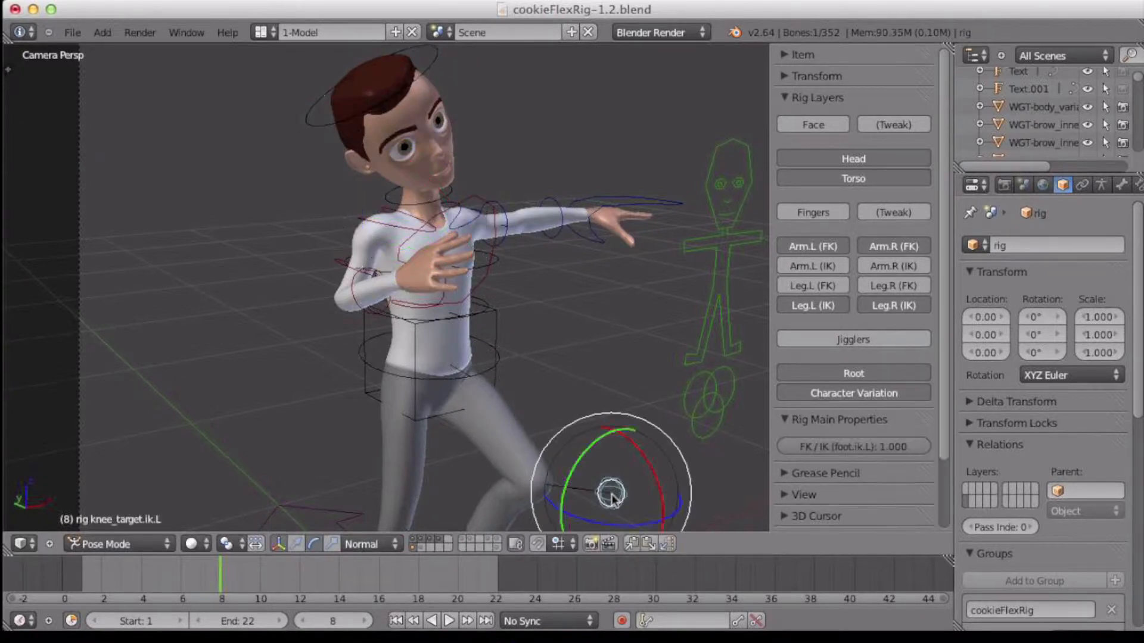
{"action": "left_click_drag", "start_coordinate": [613, 492], "coordinate": [657, 481]}
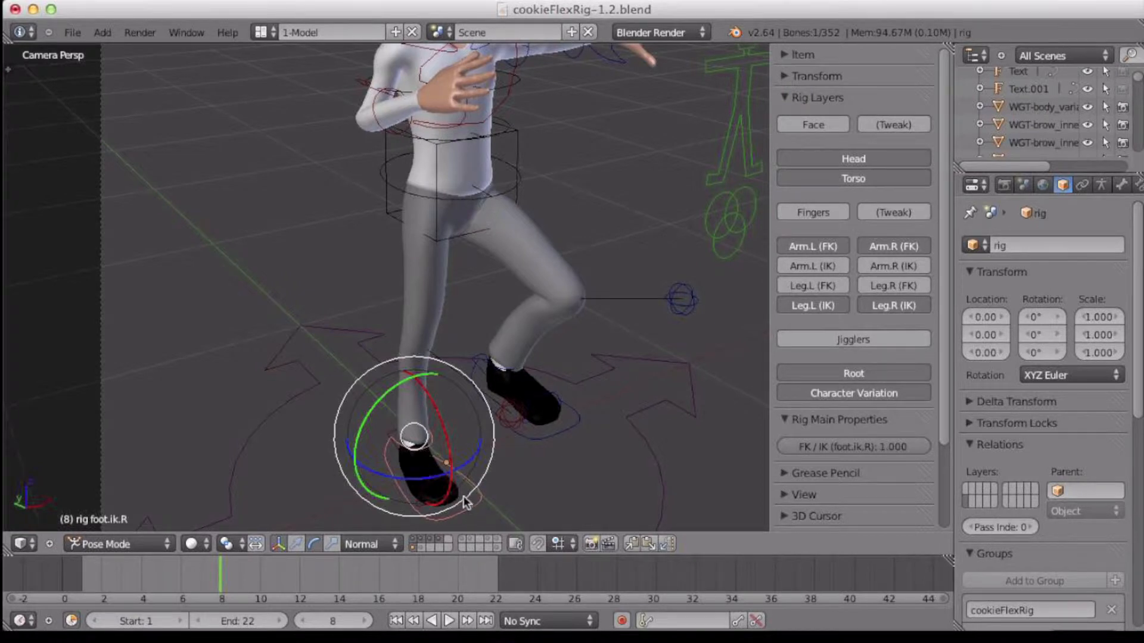
{"action": "left_click_drag", "start_coordinate": [430, 438], "coordinate": [467, 482]}
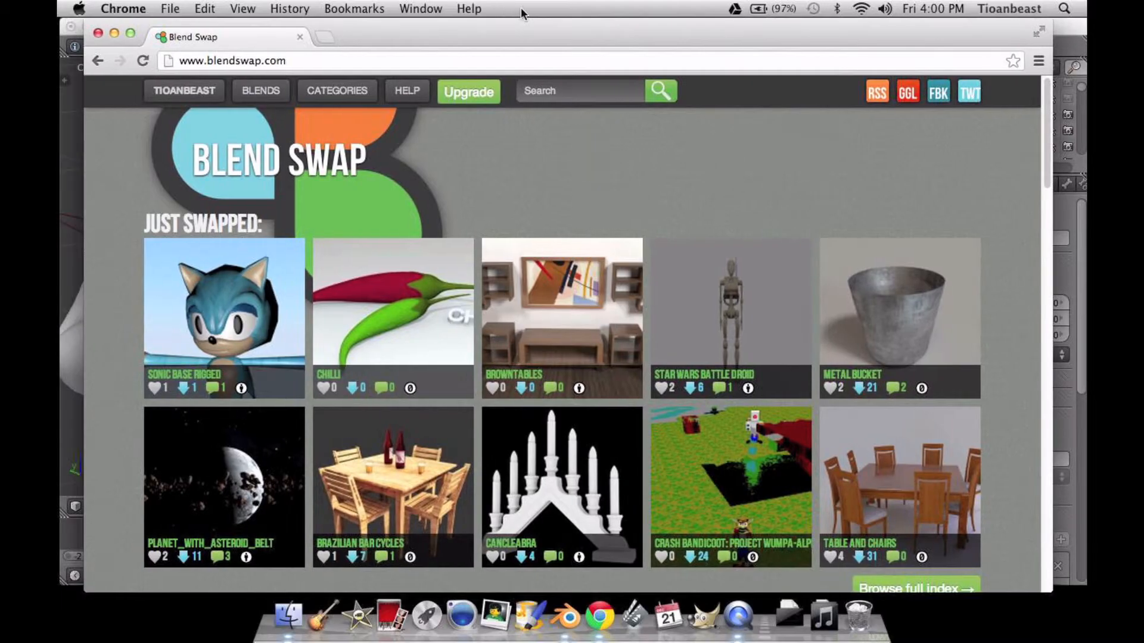
{"action": "mouse_move", "coordinate": [573, 120]}
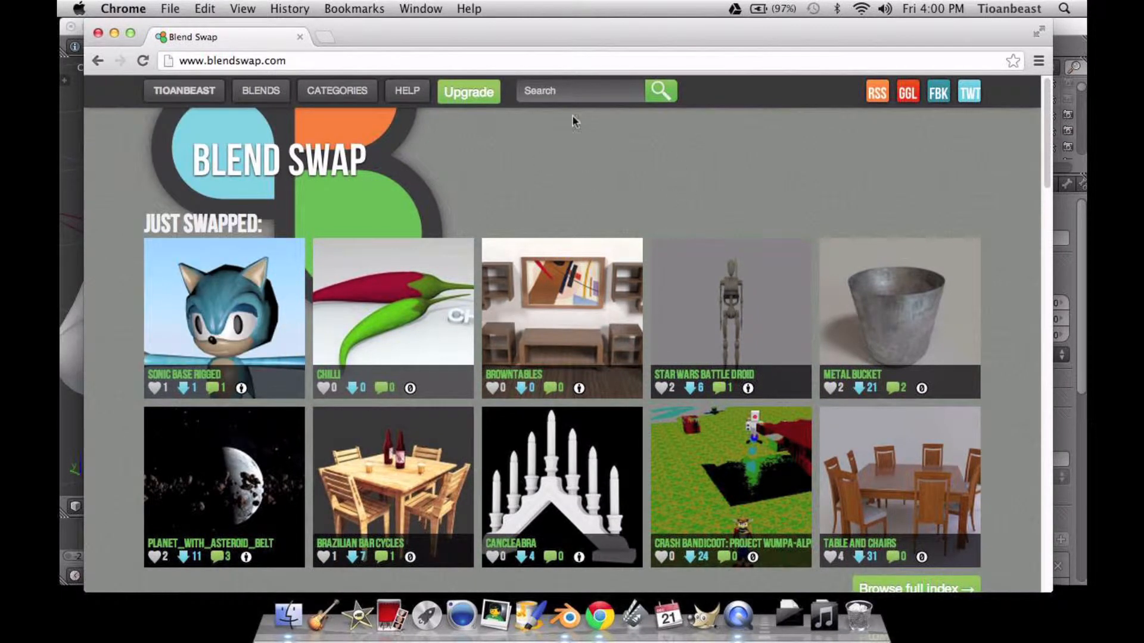
{"action": "mouse_move", "coordinate": [290, 318]}
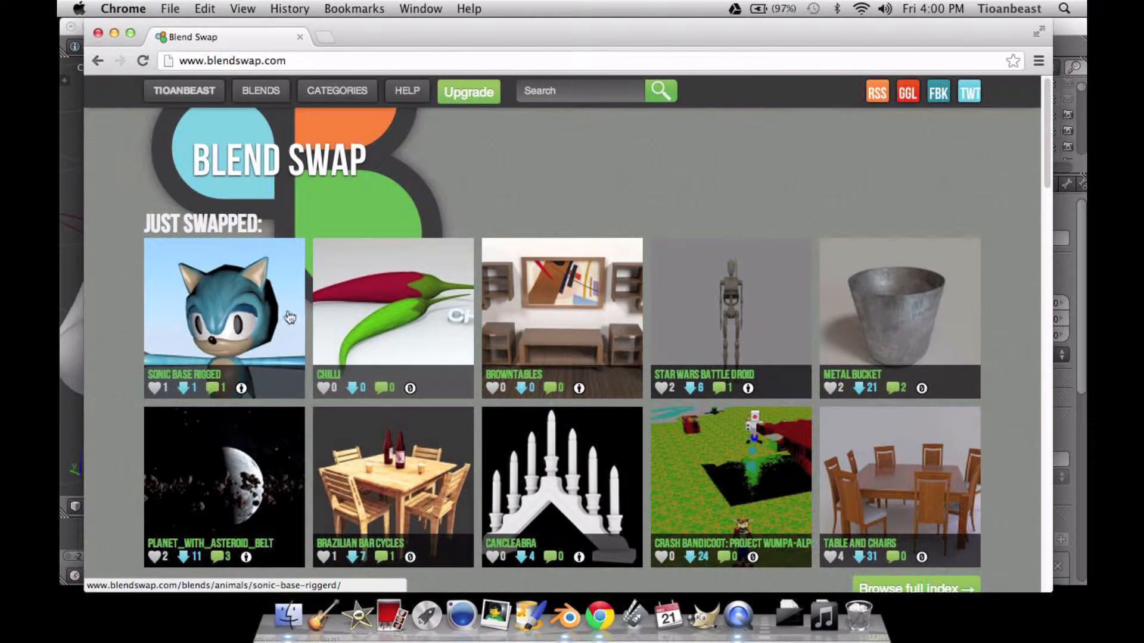
Browse the Just Swapped grid, then choose Staff Picks from the BLENDS menu
{"action": "scroll", "scroll_direction": "down", "scroll_amount": 3}
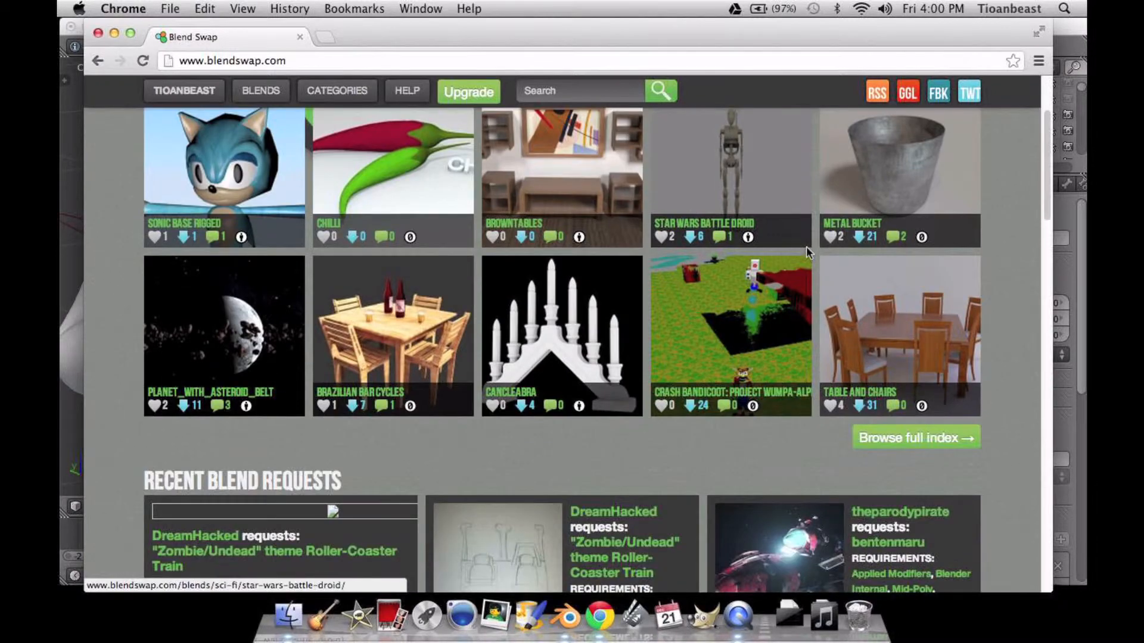
{"action": "scroll", "scroll_direction": "up", "scroll_amount": 3}
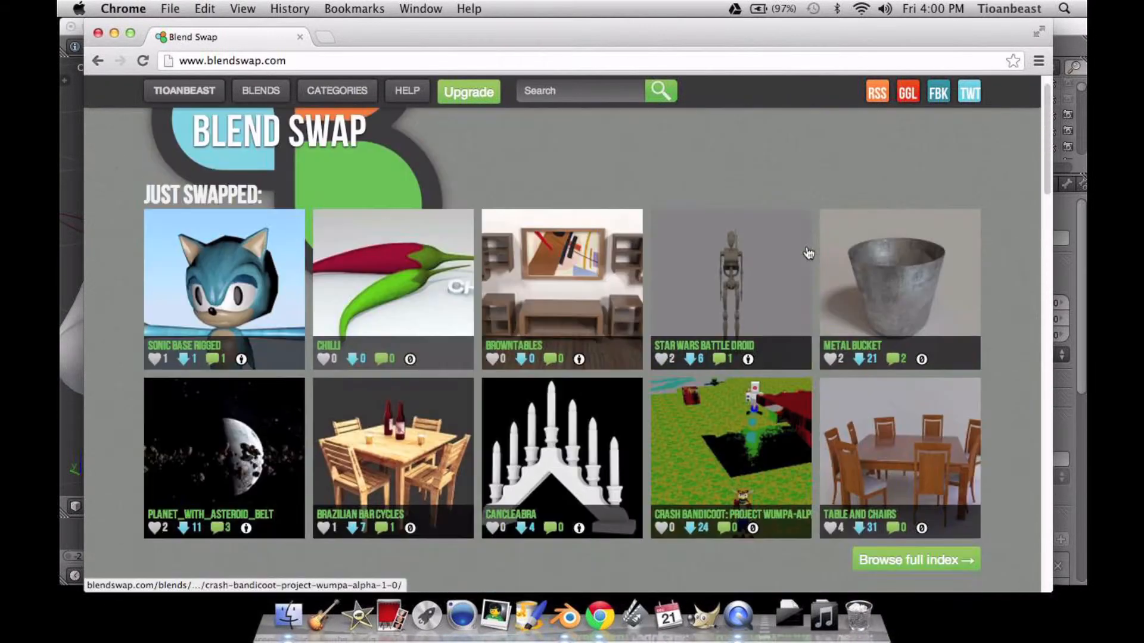
{"action": "left_click", "coordinate": [260, 90]}
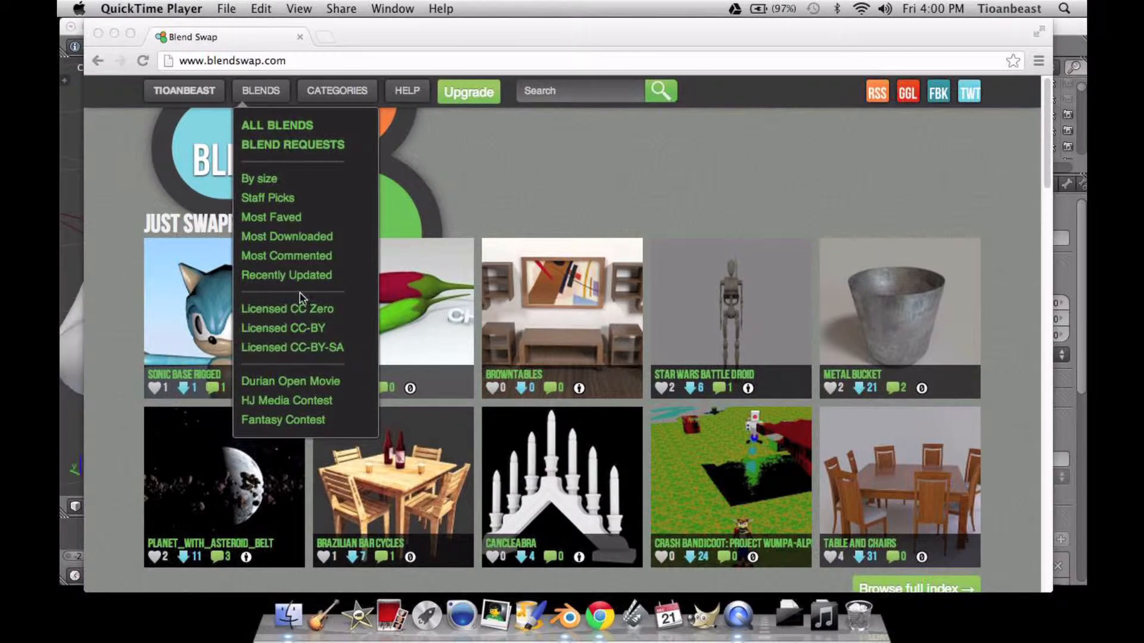
{"action": "mouse_move", "coordinate": [310, 129]}
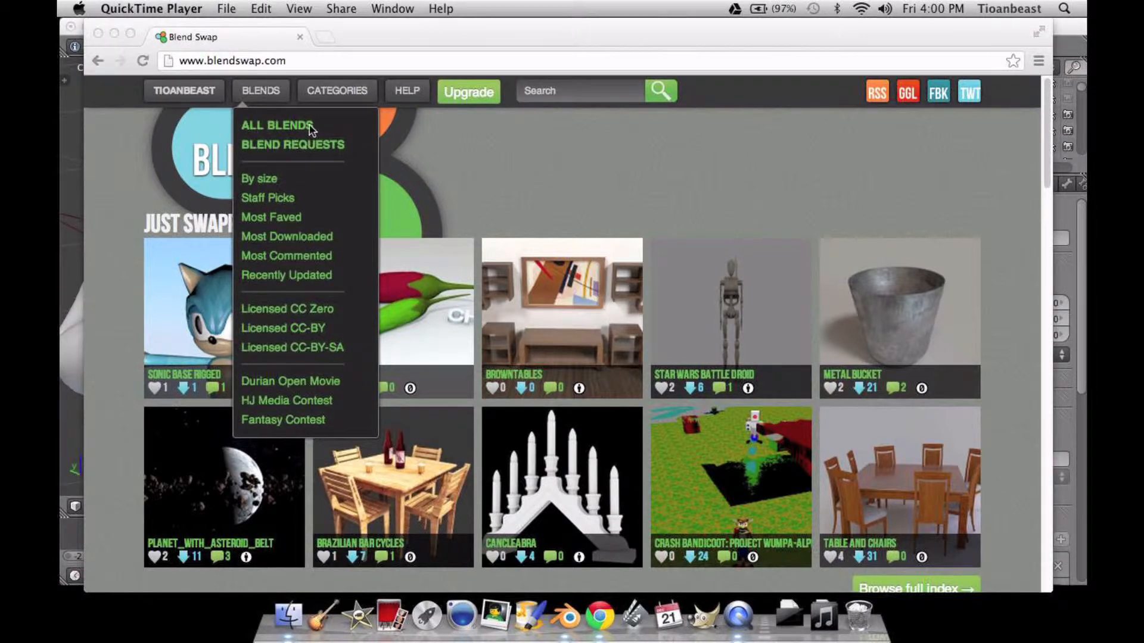
{"action": "left_click", "coordinate": [267, 198]}
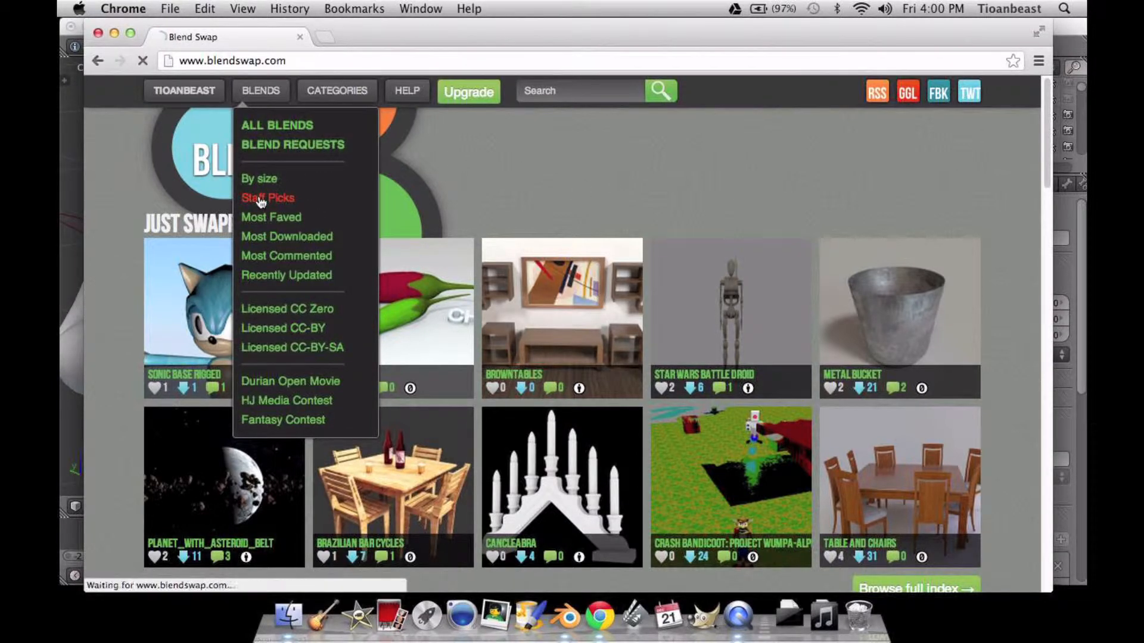
Reopen Staff Picks and scroll through its featured blends
{"action": "left_click", "coordinate": [267, 197]}
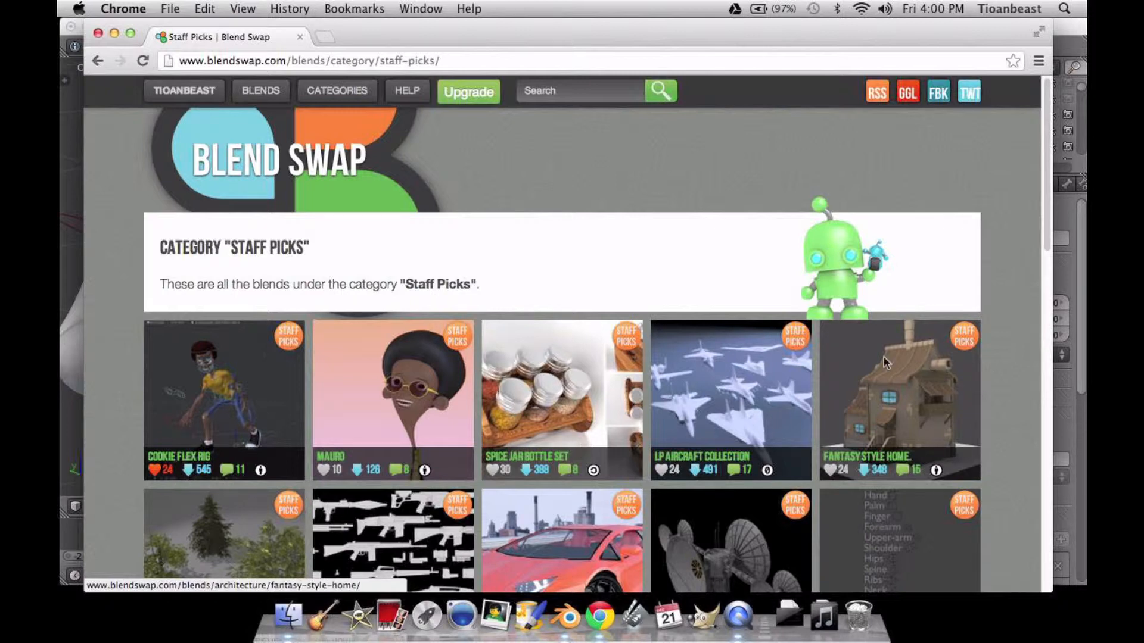
{"action": "scroll", "scroll_direction": "down", "scroll_amount": 3}
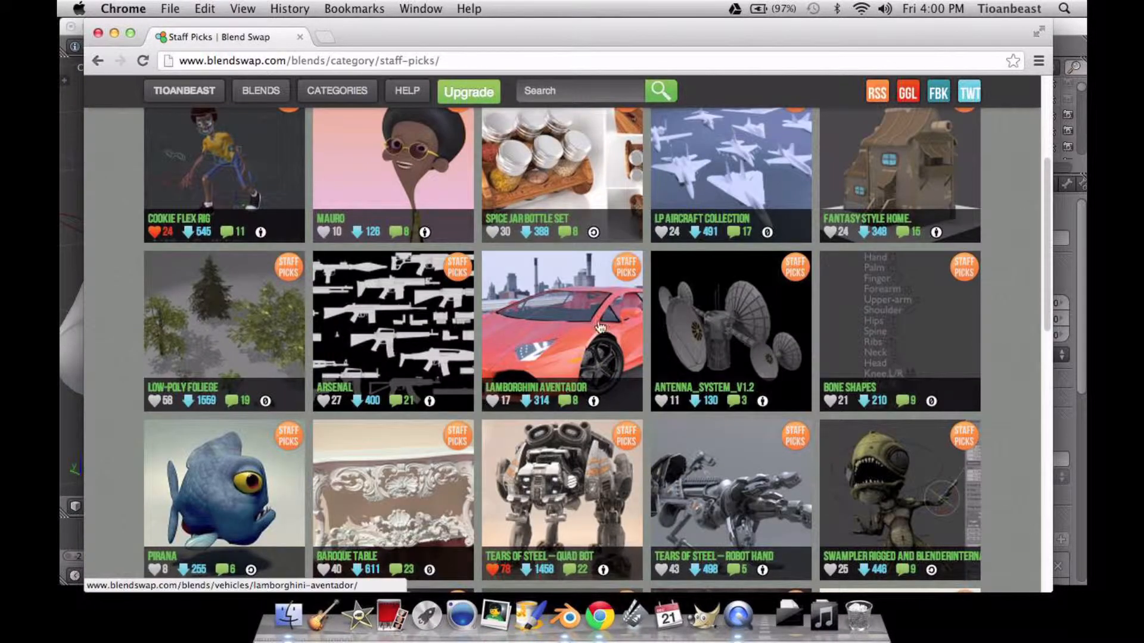
{"action": "mouse_move", "coordinate": [540, 456]}
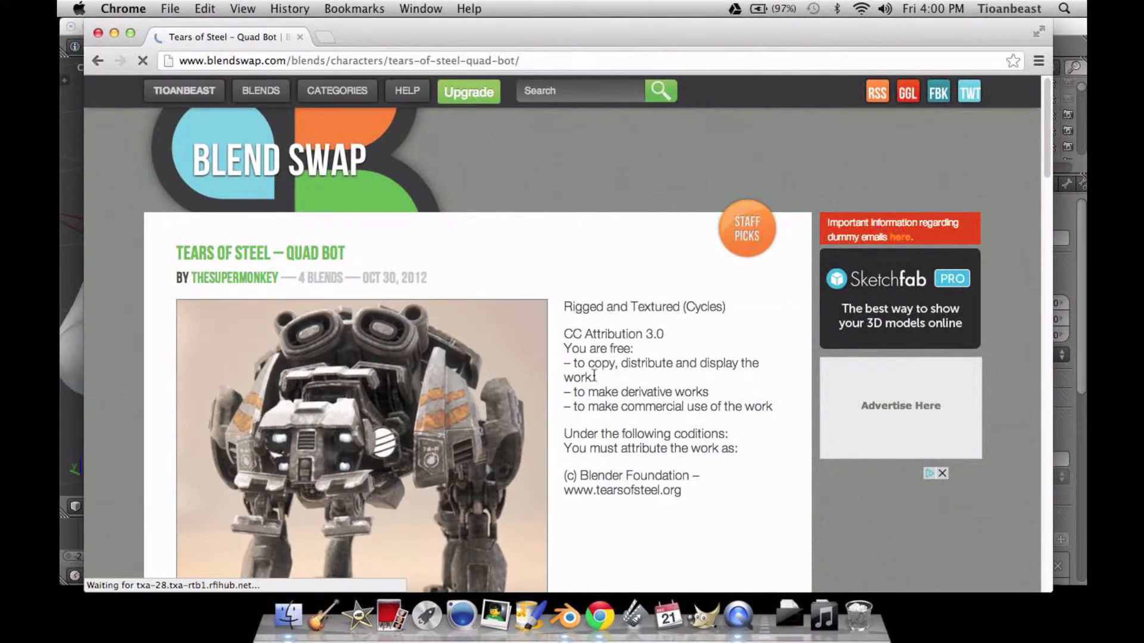
{"action": "mouse_move", "coordinate": [606, 347]}
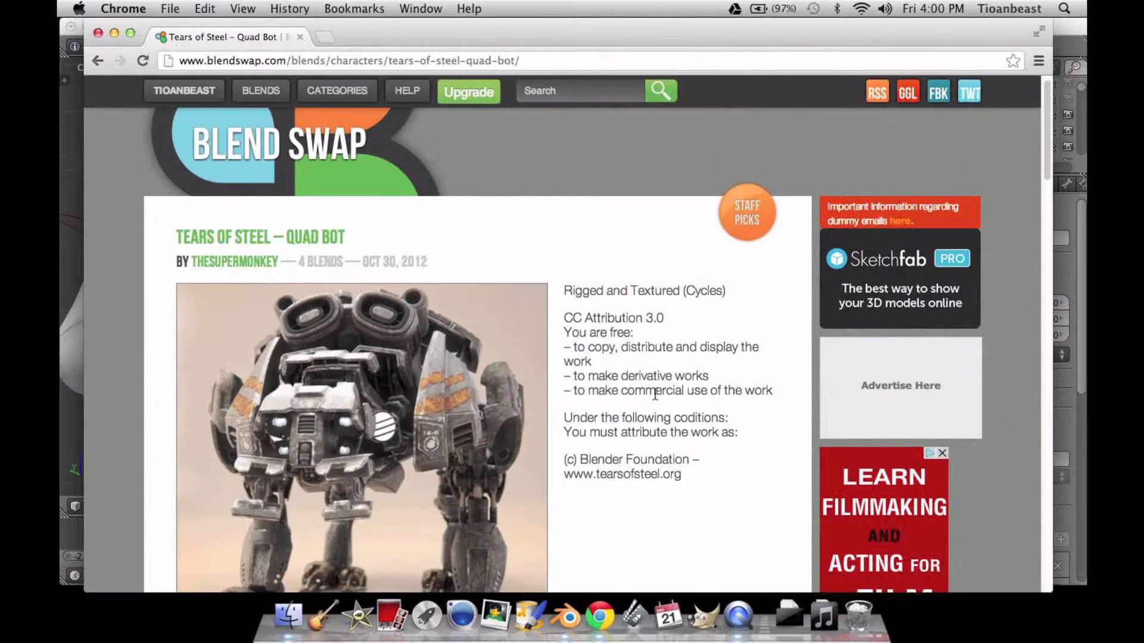
Start the 23 MB download of the Tears of Steel – Quad Bot blend
{"action": "scroll", "scroll_direction": "down", "scroll_amount": 3}
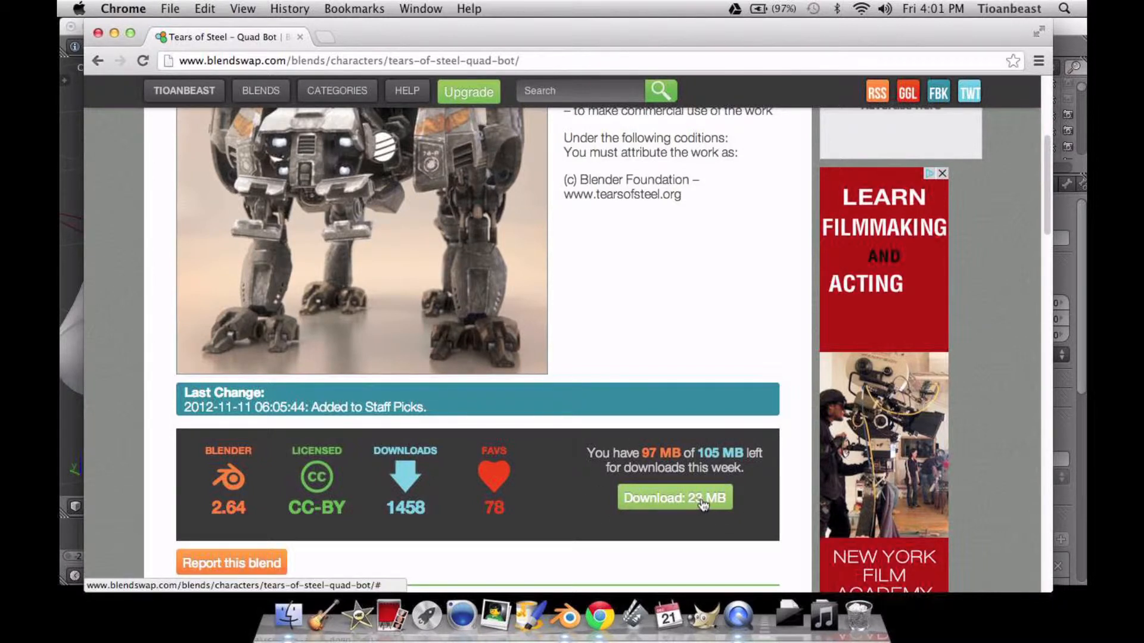
{"action": "left_click", "coordinate": [673, 498]}
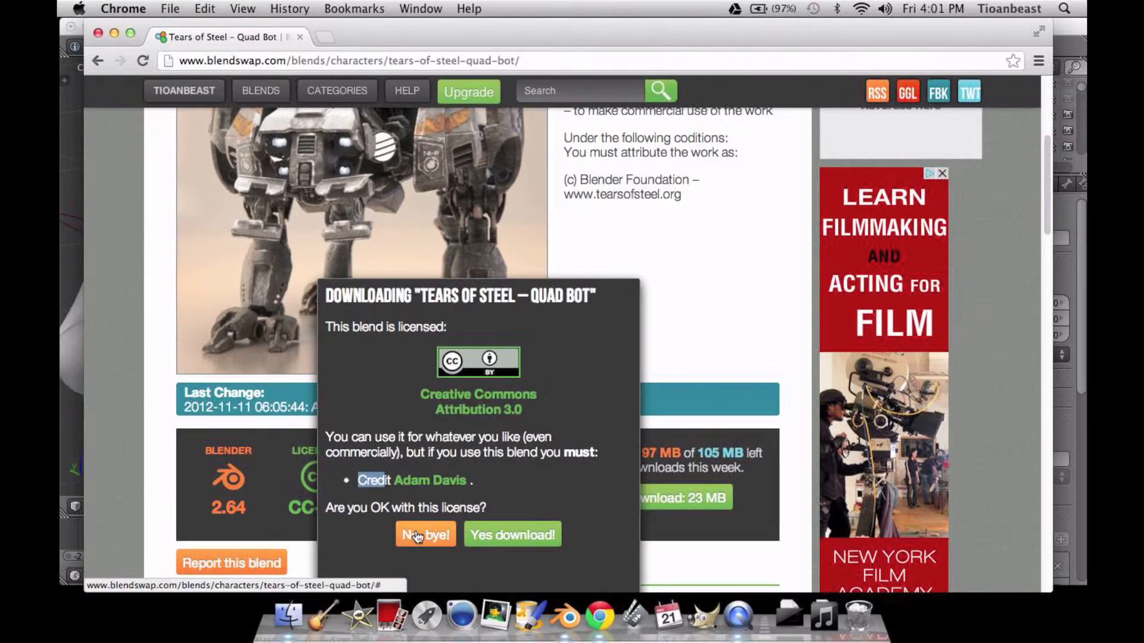
Decline the Quad Bot licence with 'No, bye!' and return to Staff Picks
{"action": "left_click", "coordinate": [426, 535]}
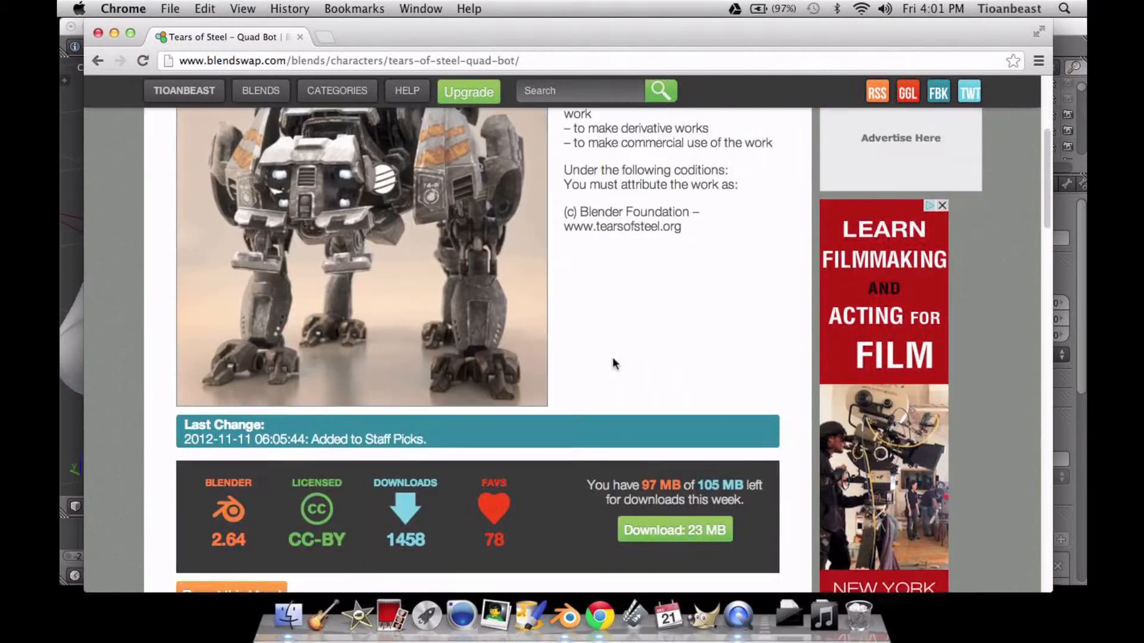
{"action": "scroll", "scroll_direction": "down", "scroll_amount": 3}
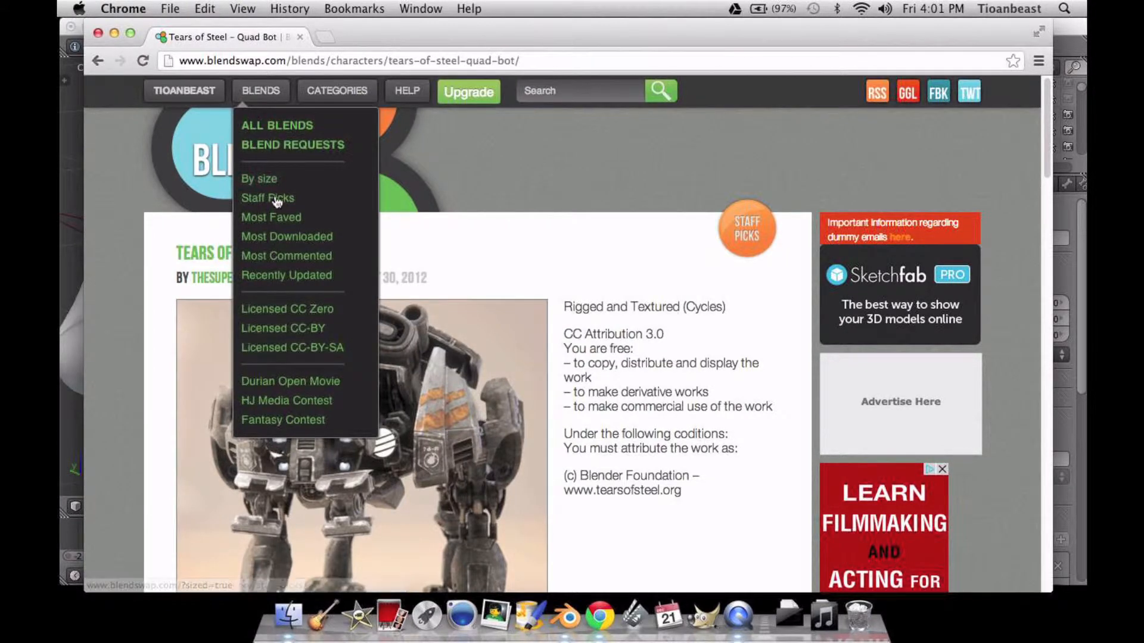
{"action": "left_click", "coordinate": [267, 197]}
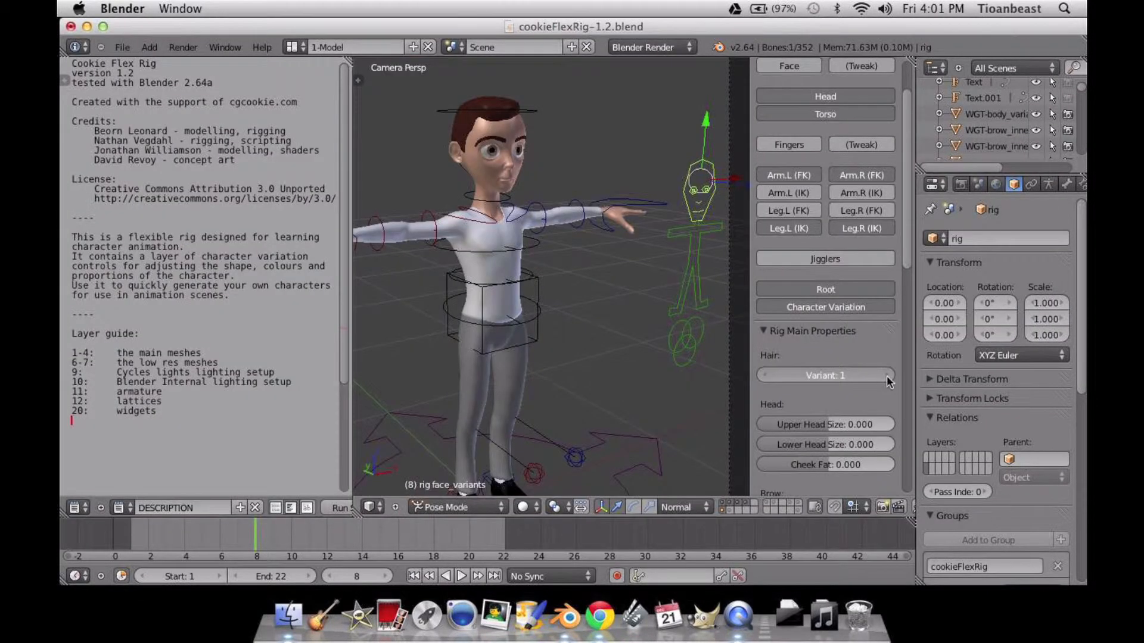
In Rig Main Properties, set Hair Variant to 3 and Upper Head Size to 0.690
{"action": "left_click", "coordinate": [886, 375]}
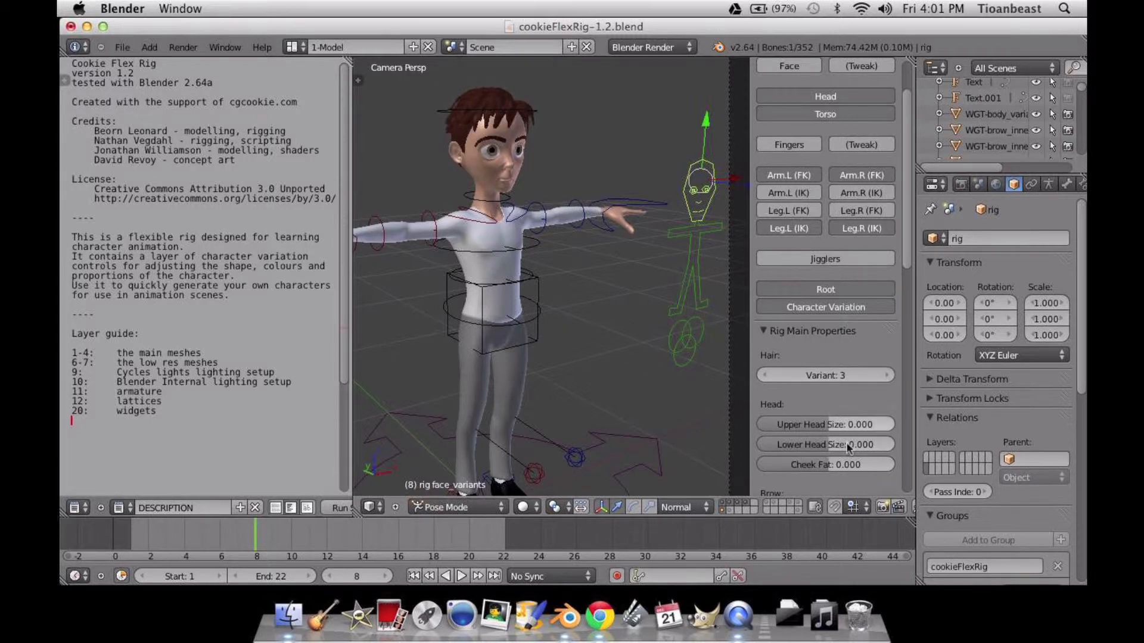
{"action": "left_click_drag", "start_coordinate": [824, 423], "coordinate": [872, 424]}
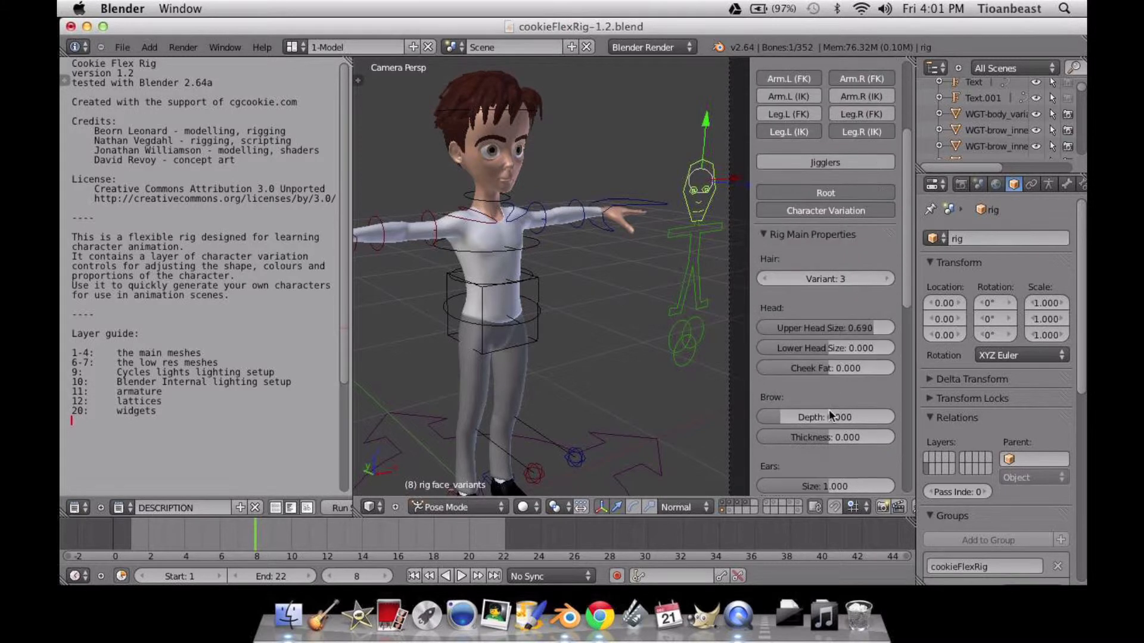
{"action": "scroll", "scroll_direction": "down", "scroll_amount": 3}
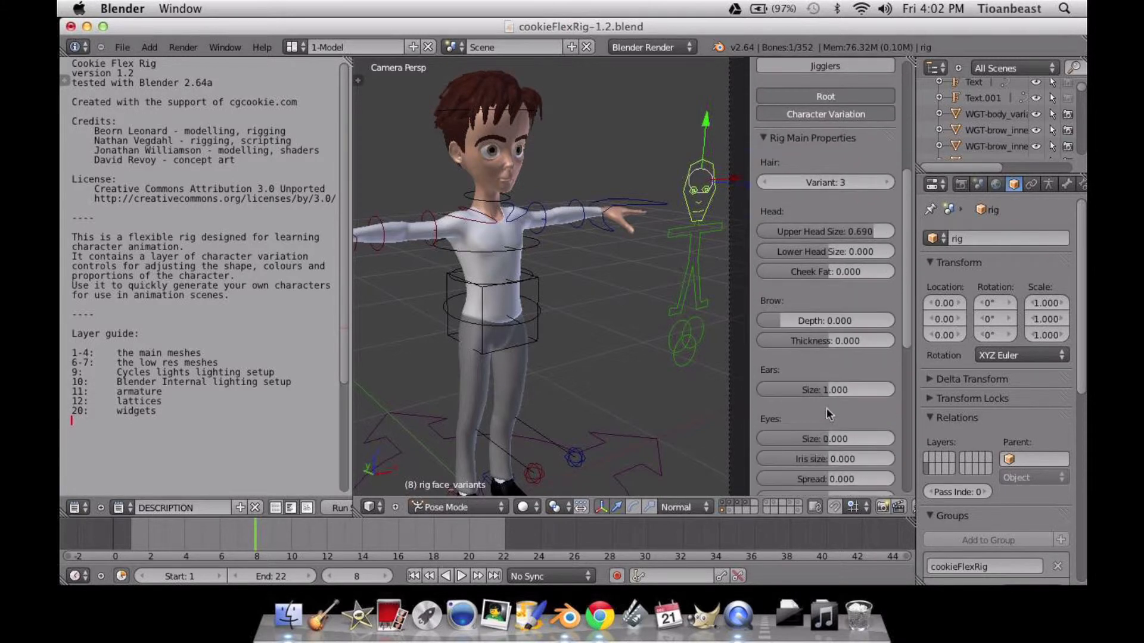
{"action": "scroll", "scroll_direction": "down", "scroll_amount": 3}
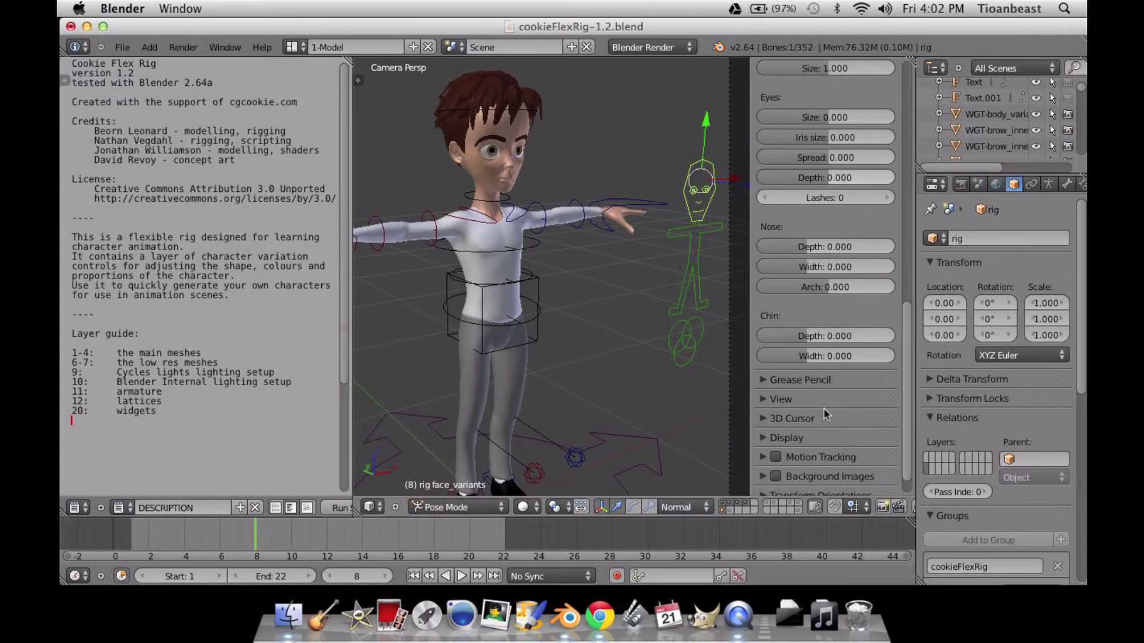
{"action": "mouse_move", "coordinate": [689, 236]}
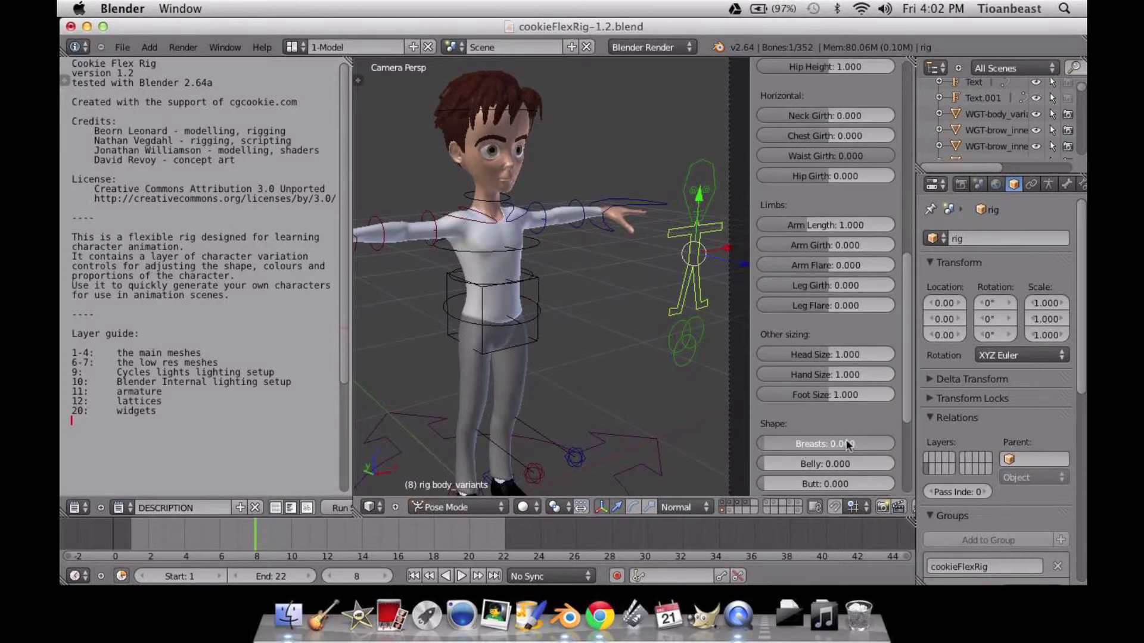
Set the body_variants Breasts slider to 0.494 and Belly to 1.000
{"action": "left_click_drag", "start_coordinate": [774, 444], "coordinate": [854, 444]}
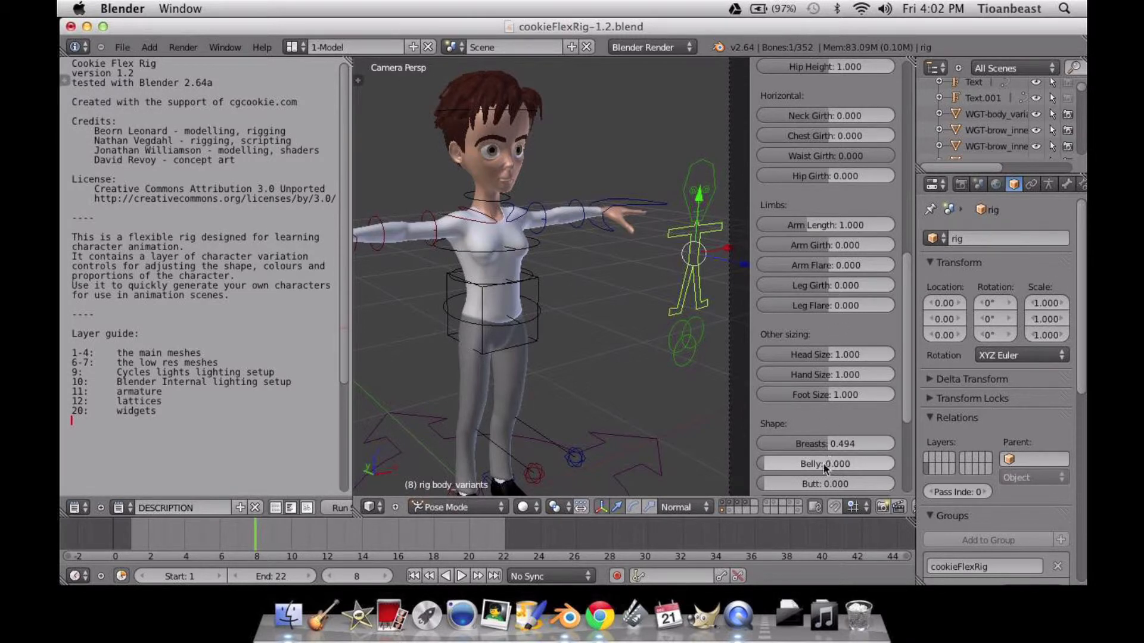
{"action": "left_click_drag", "start_coordinate": [795, 464], "coordinate": [850, 465]}
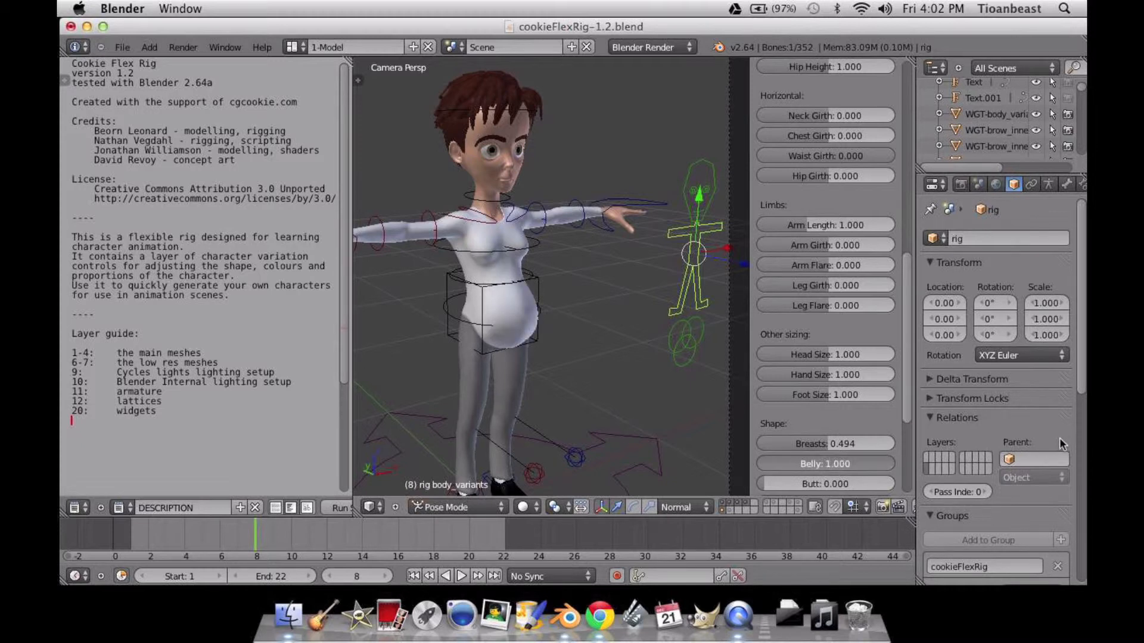
{"action": "mouse_move", "coordinate": [848, 323]}
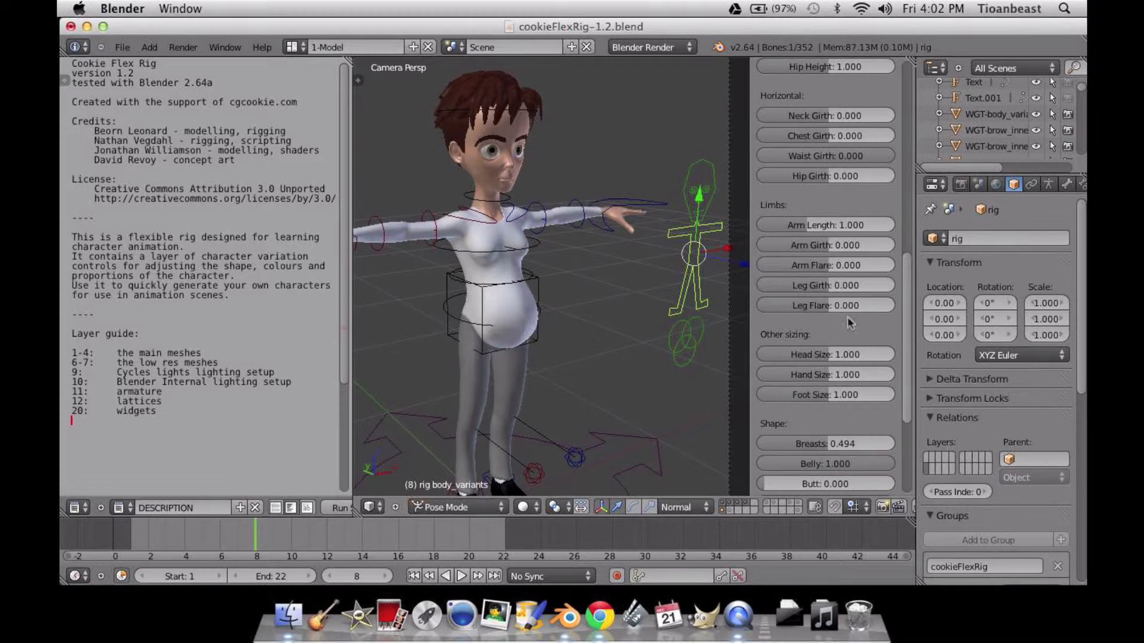